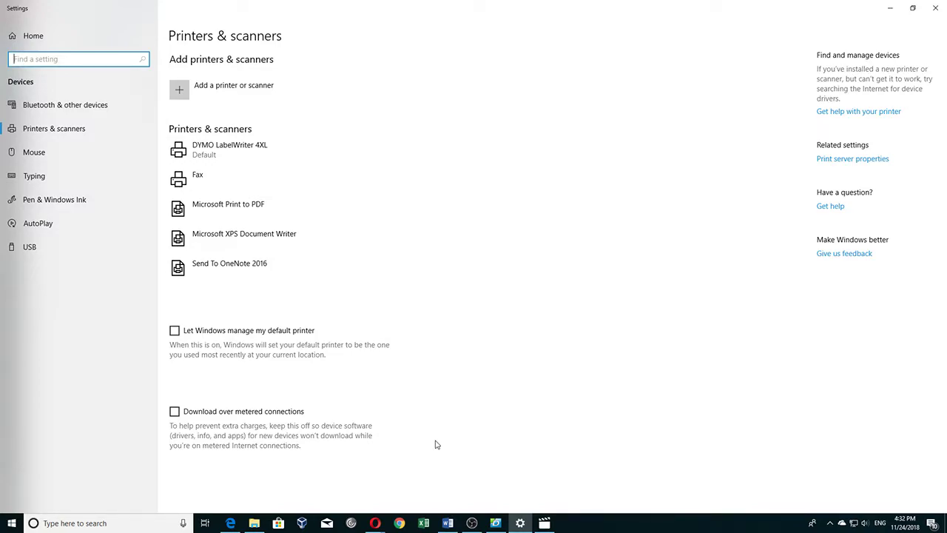
{"action": "mouse_move", "coordinate": [467, 212]}
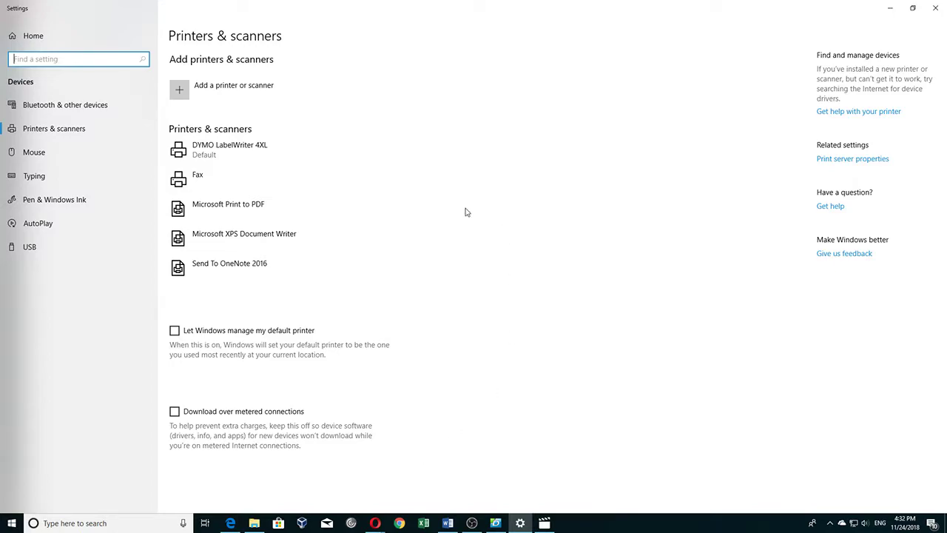
{"action": "mouse_move", "coordinate": [459, 259]}
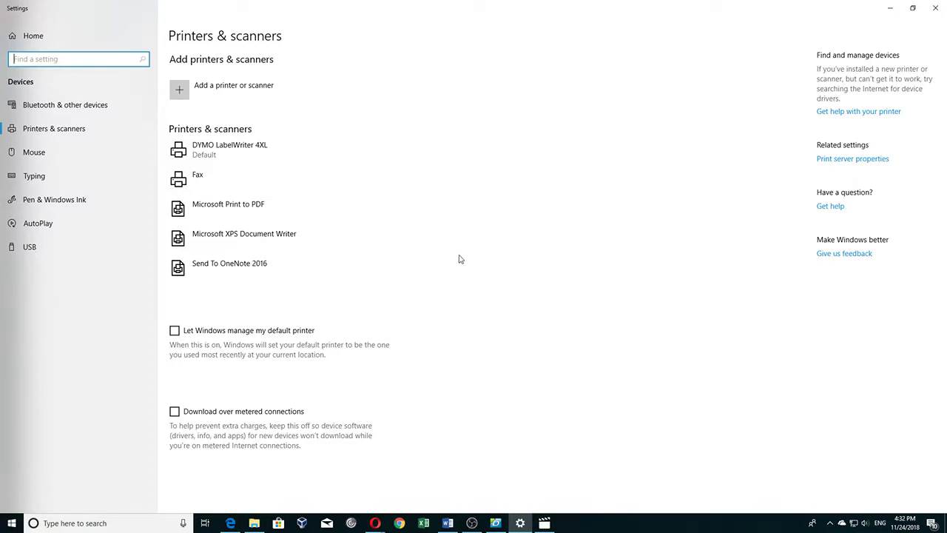
{"action": "mouse_move", "coordinate": [458, 254]}
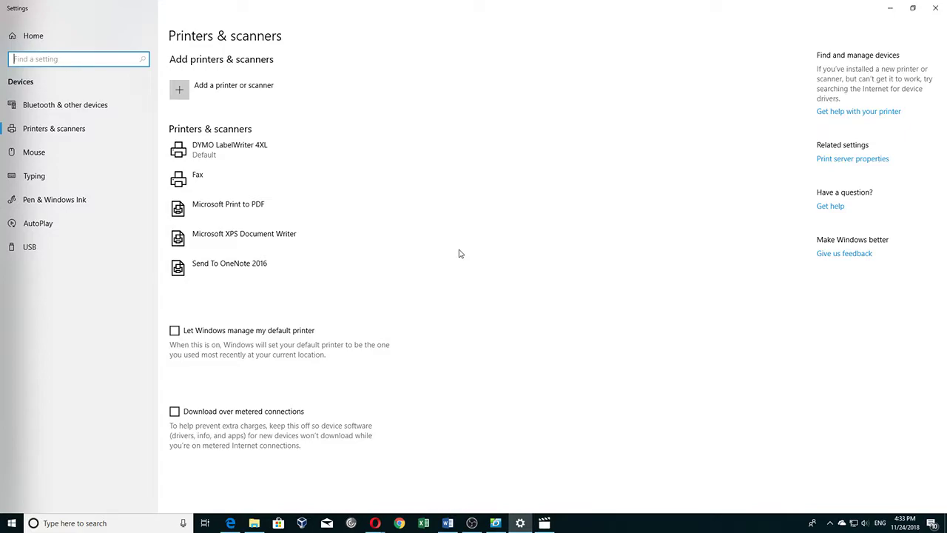
{"action": "mouse_move", "coordinate": [489, 200]}
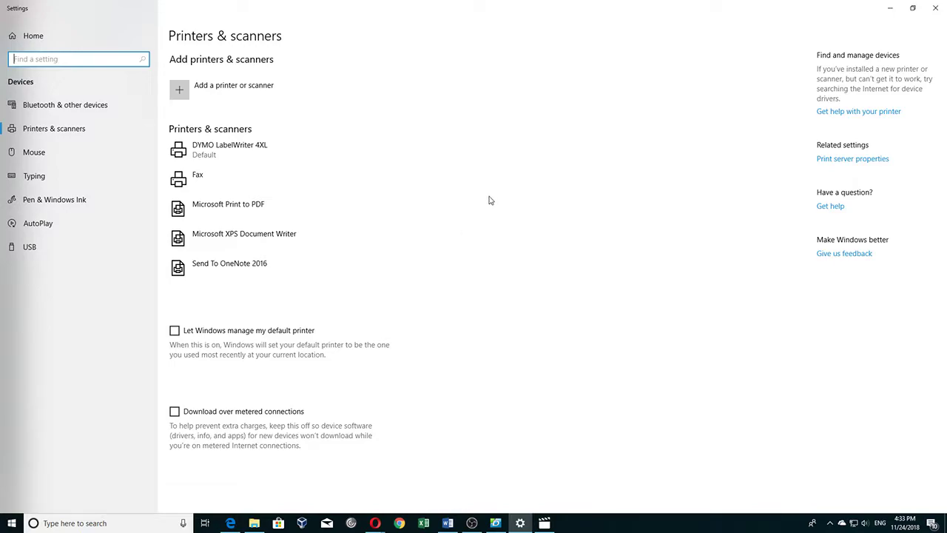
{"action": "mouse_move", "coordinate": [478, 221]}
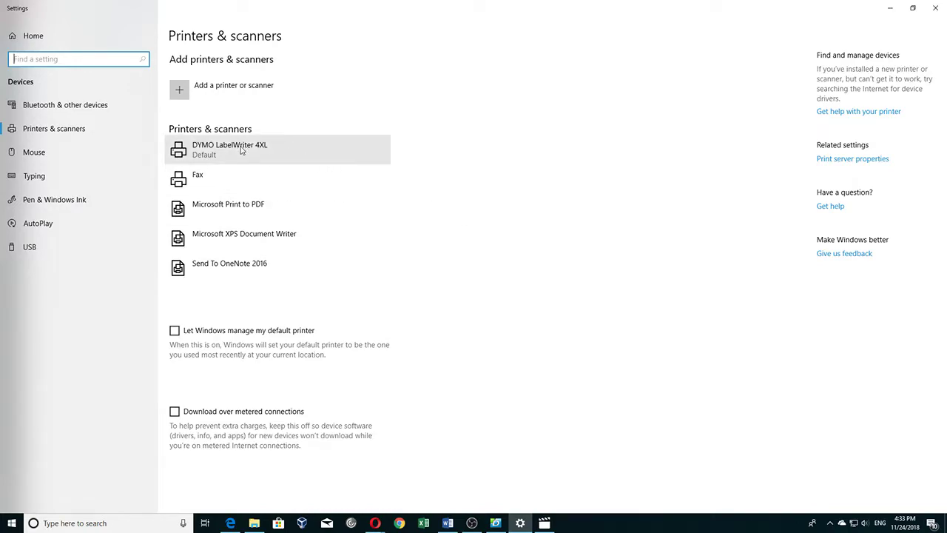
{"action": "mouse_move", "coordinate": [240, 151]}
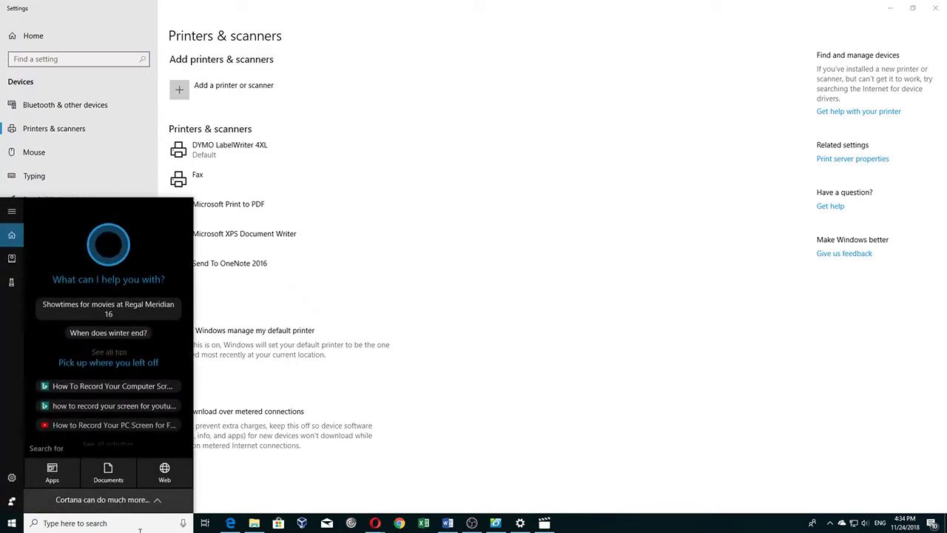
Search 'print' to reach the DYMO LabelWriter 4XL in Printers & scanners
{"action": "type", "text": "print"}
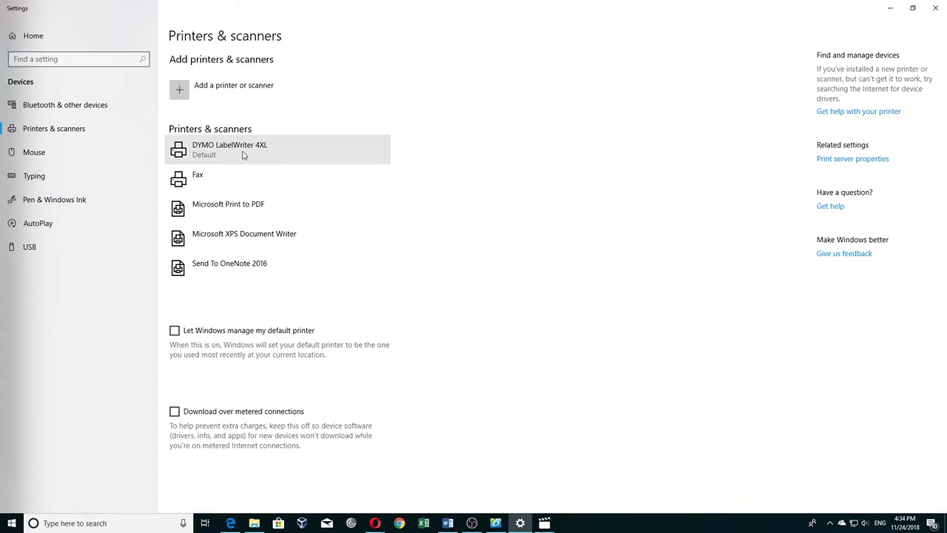
{"action": "mouse_move", "coordinate": [275, 157]}
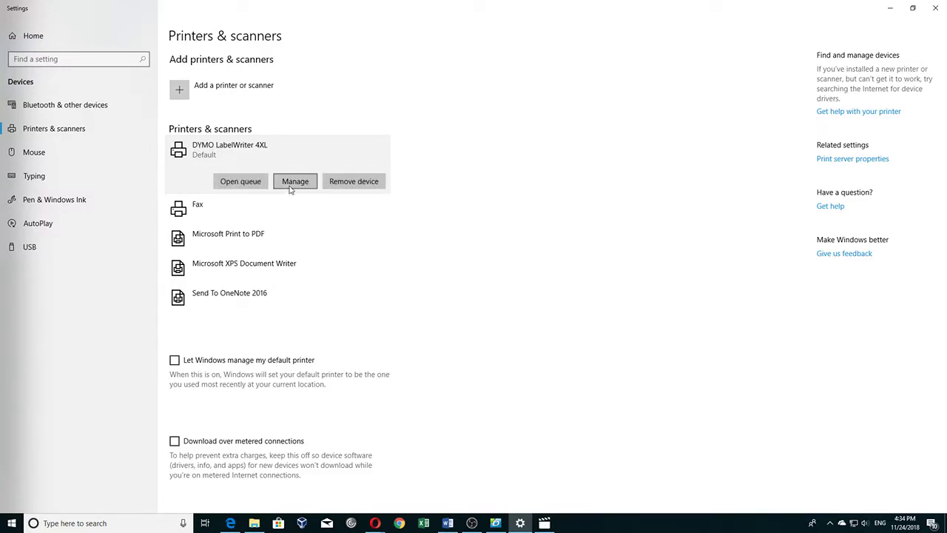
Open the DYMO LabelWriter 4XL's printer properties and move the dialog right
{"action": "left_click", "coordinate": [295, 182]}
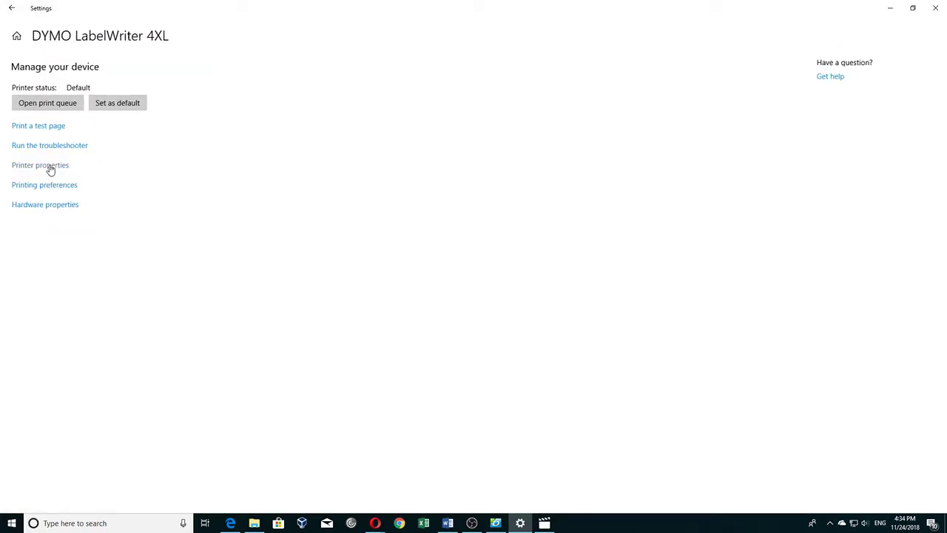
{"action": "left_click", "coordinate": [40, 165]}
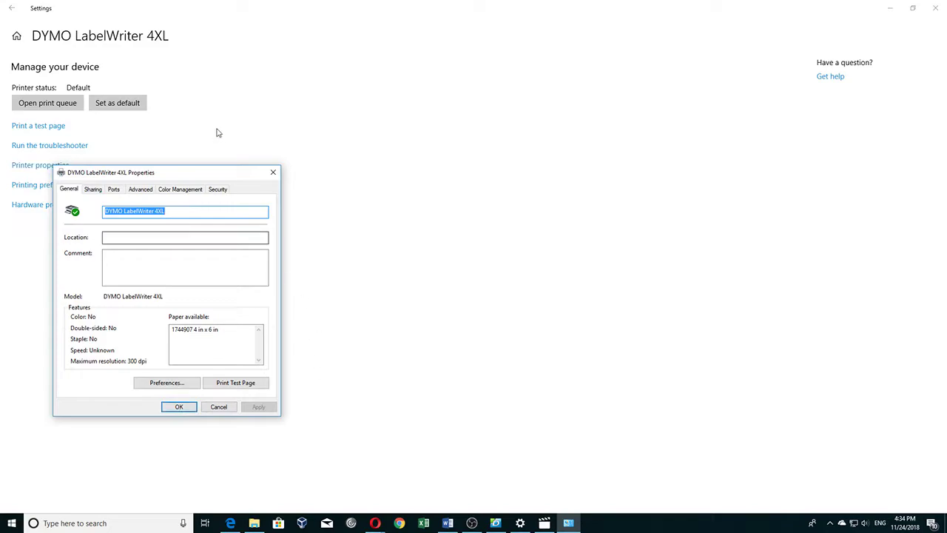
{"action": "left_click_drag", "start_coordinate": [111, 172], "coordinate": [507, 112]}
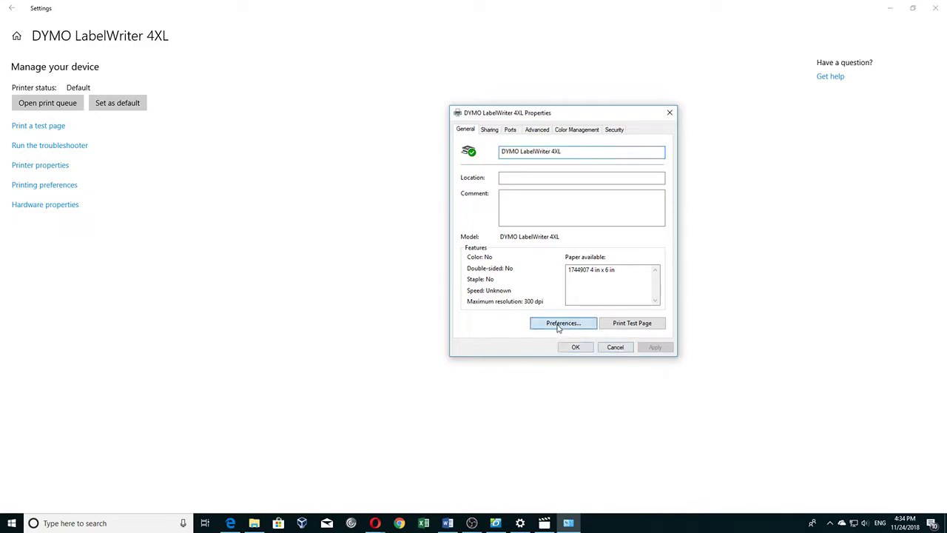
Set DYMO printing preferences to Portrait with 4 in x 6 in paper and save
{"action": "left_click", "coordinate": [562, 323]}
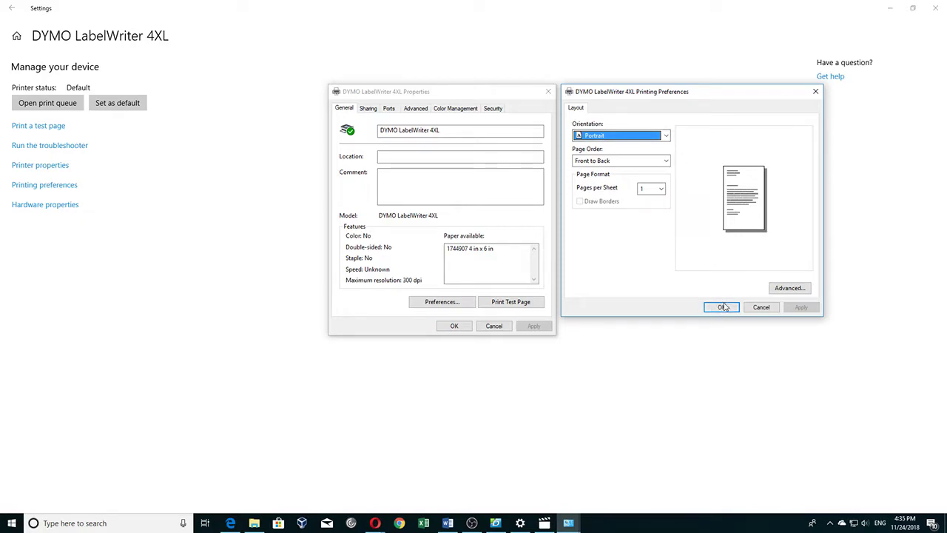
{"action": "left_click", "coordinate": [789, 288]}
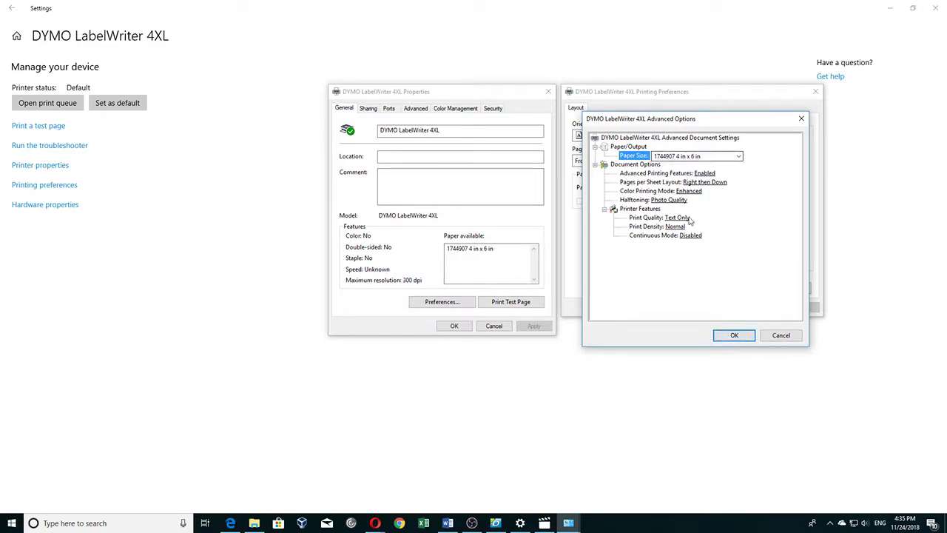
{"action": "left_click", "coordinate": [735, 335]}
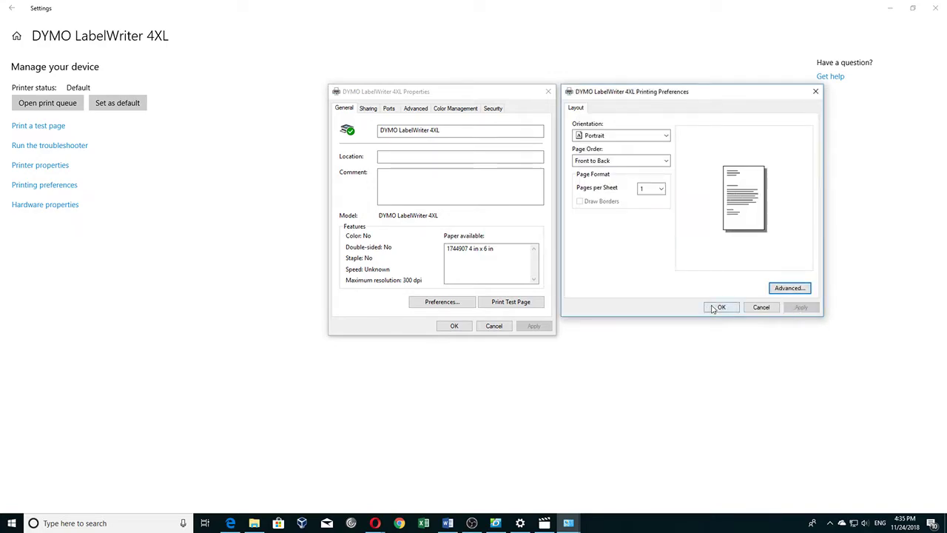
{"action": "left_click", "coordinate": [721, 308]}
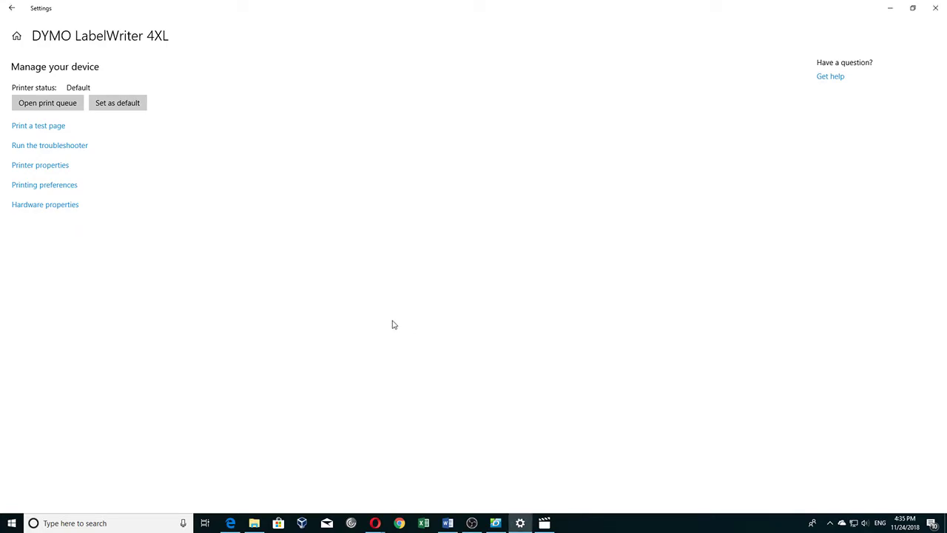
Switch to the browser showing Poshmark's Shipping Label Settings page
{"action": "left_click", "coordinate": [11, 8]}
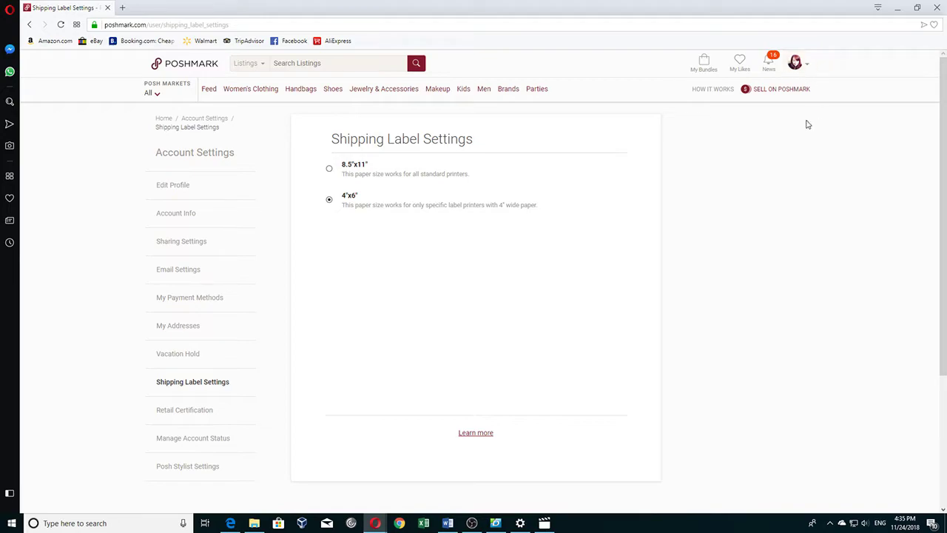
Open the Poshmark account menu over the 4"x6" Shipping Label Settings page
{"action": "left_click", "coordinate": [795, 62]}
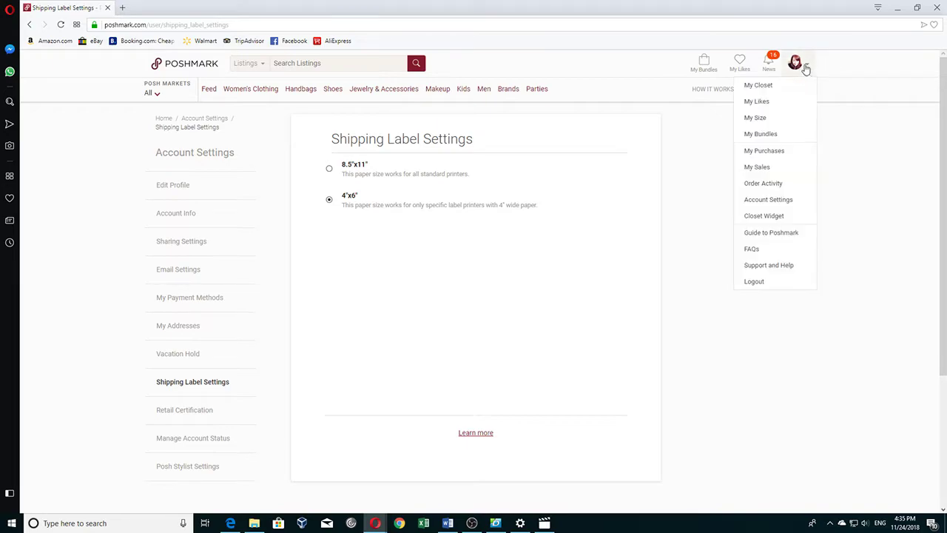
{"action": "mouse_move", "coordinate": [768, 200]}
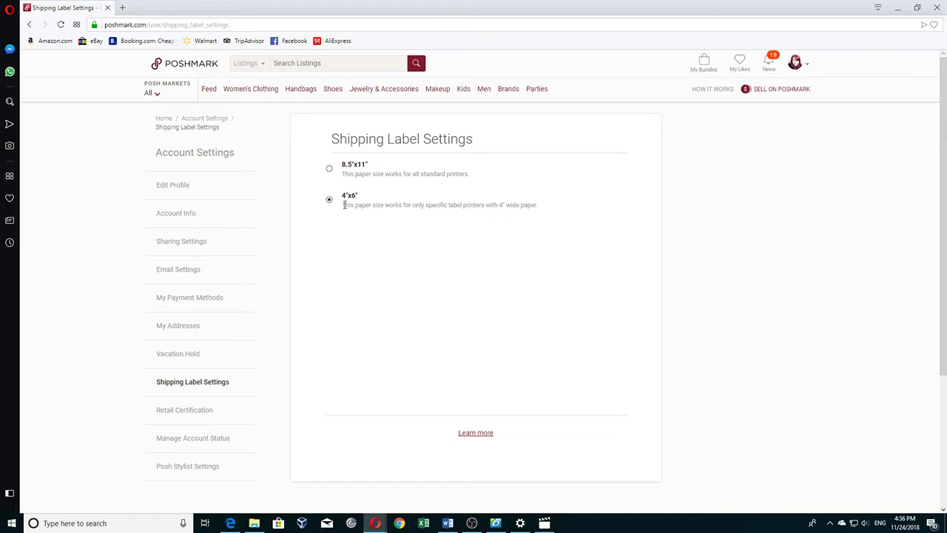
{"action": "mouse_move", "coordinate": [349, 236]}
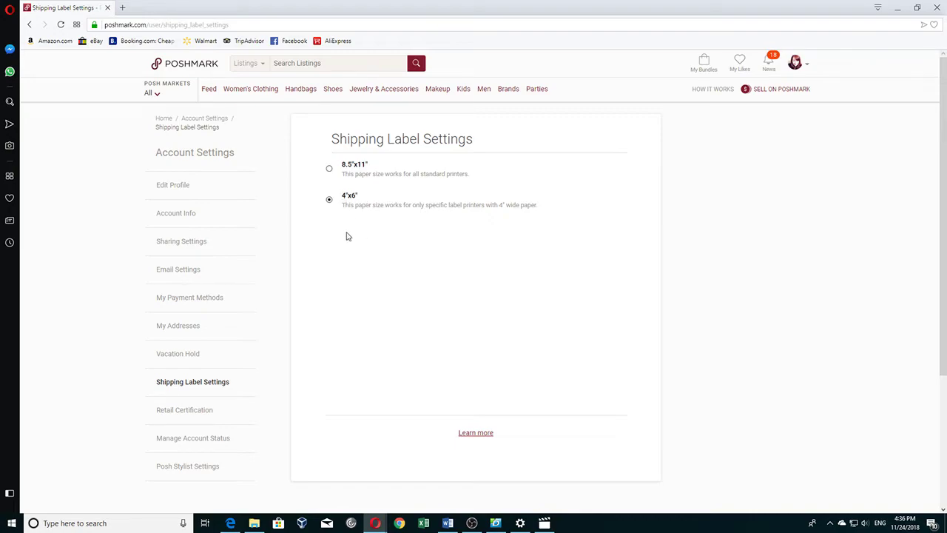
{"action": "scroll", "scroll_direction": "down", "scroll_amount": 3}
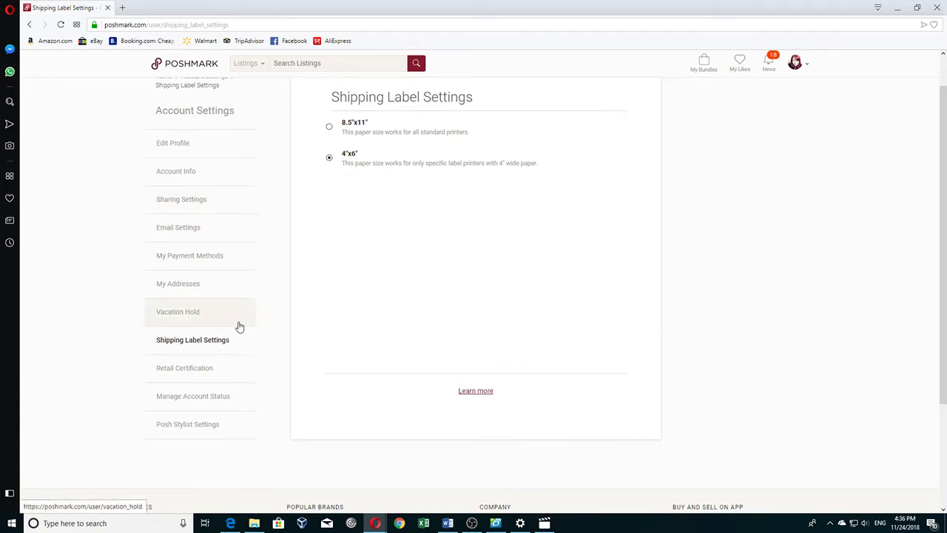
{"action": "mouse_move", "coordinate": [588, 288]}
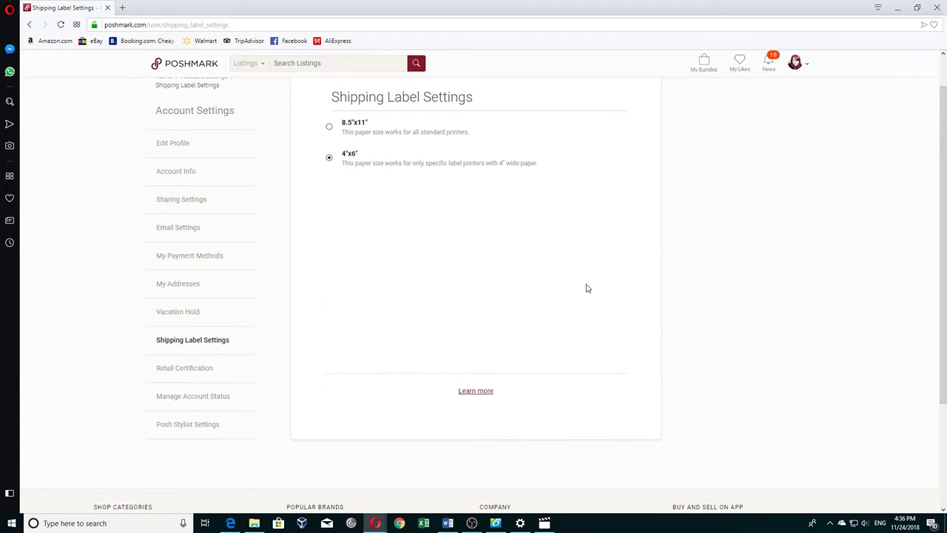
{"action": "mouse_move", "coordinate": [444, 290]}
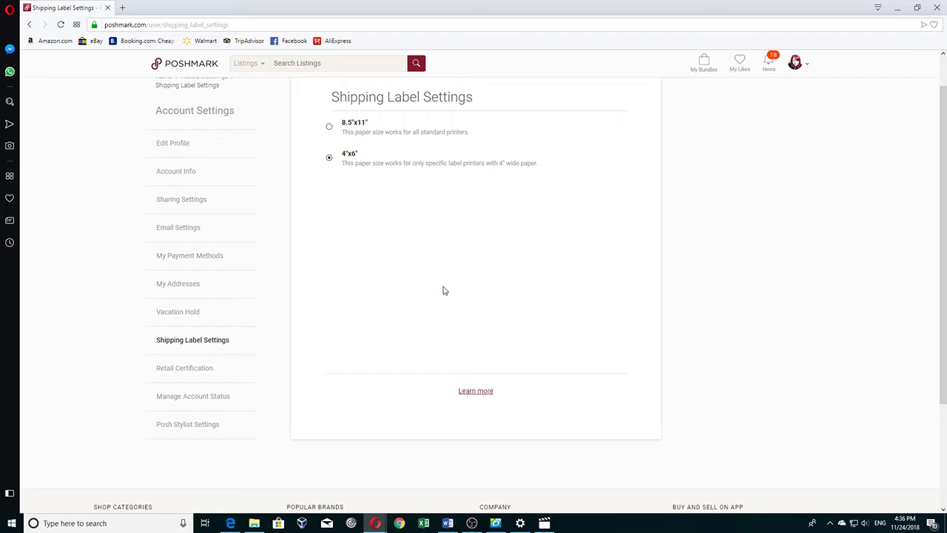
{"action": "mouse_move", "coordinate": [437, 278]}
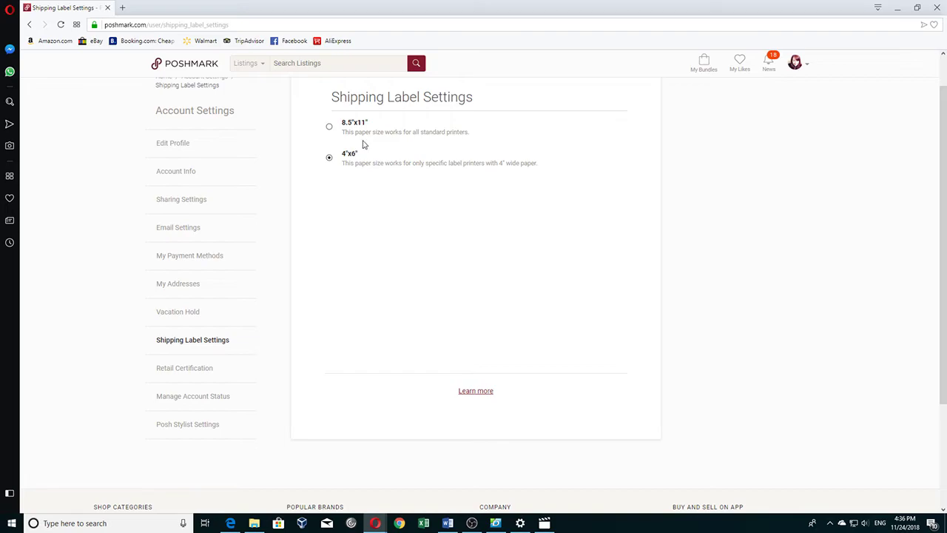
{"action": "mouse_move", "coordinate": [381, 246]}
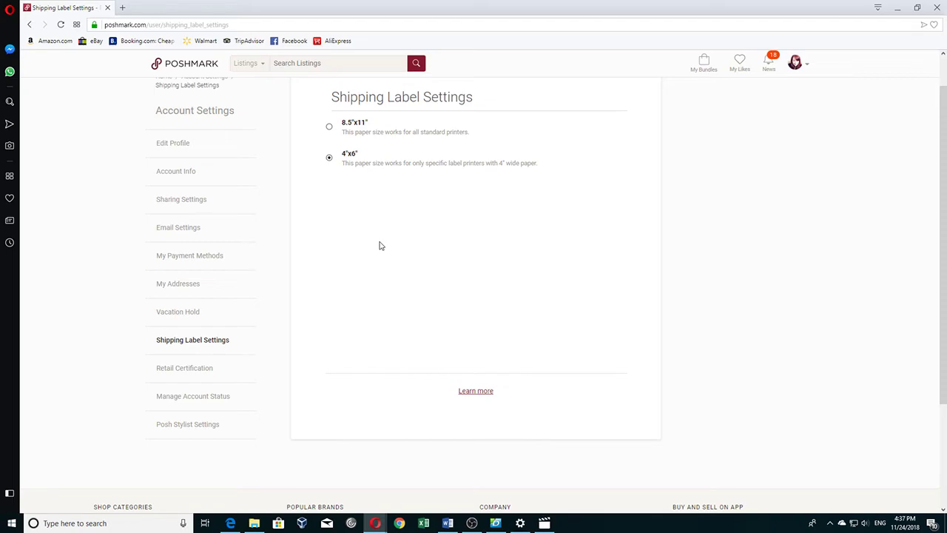
{"action": "mouse_move", "coordinate": [393, 236]}
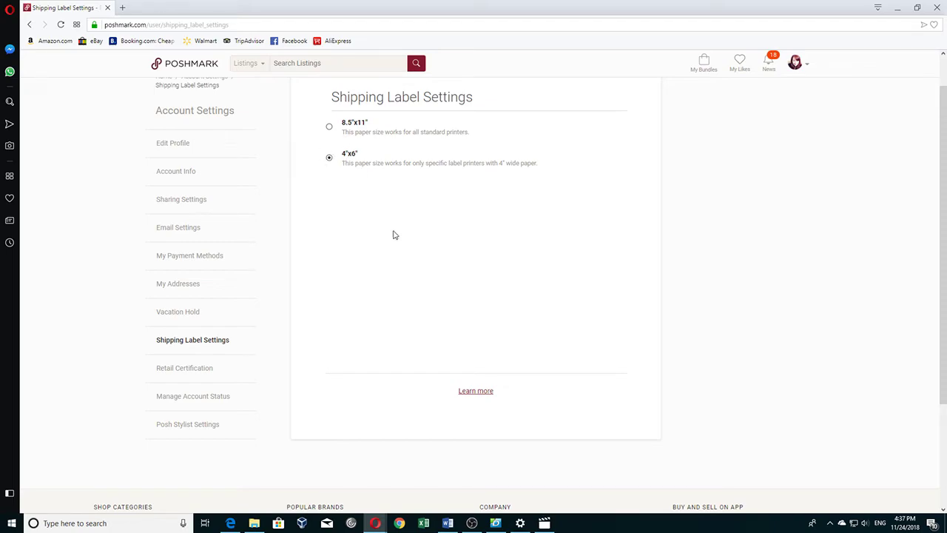
{"action": "mouse_move", "coordinate": [401, 231]}
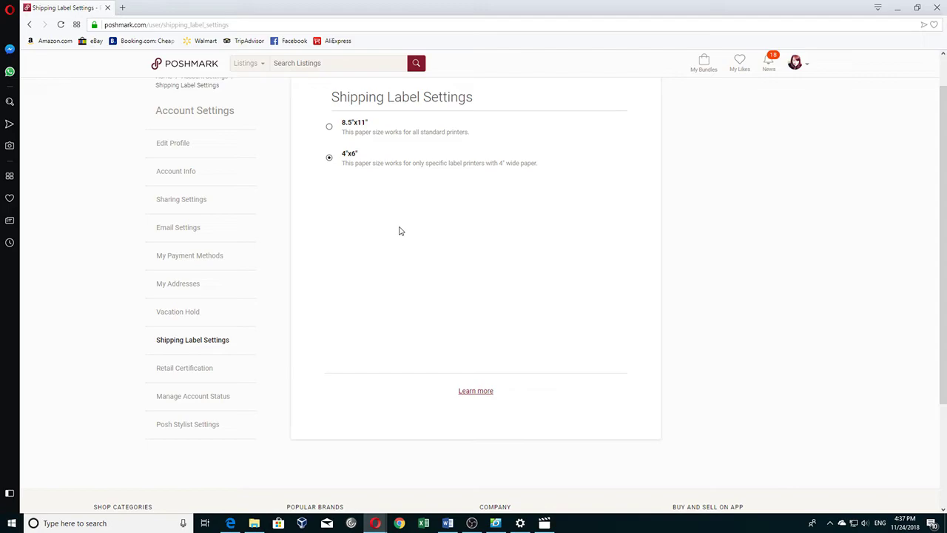
{"action": "mouse_move", "coordinate": [432, 224]}
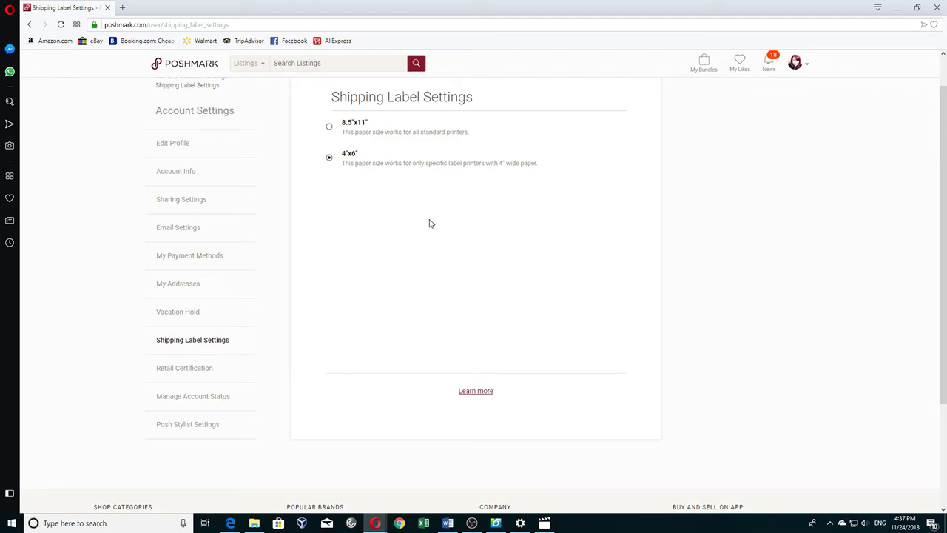
{"action": "mouse_move", "coordinate": [445, 226]}
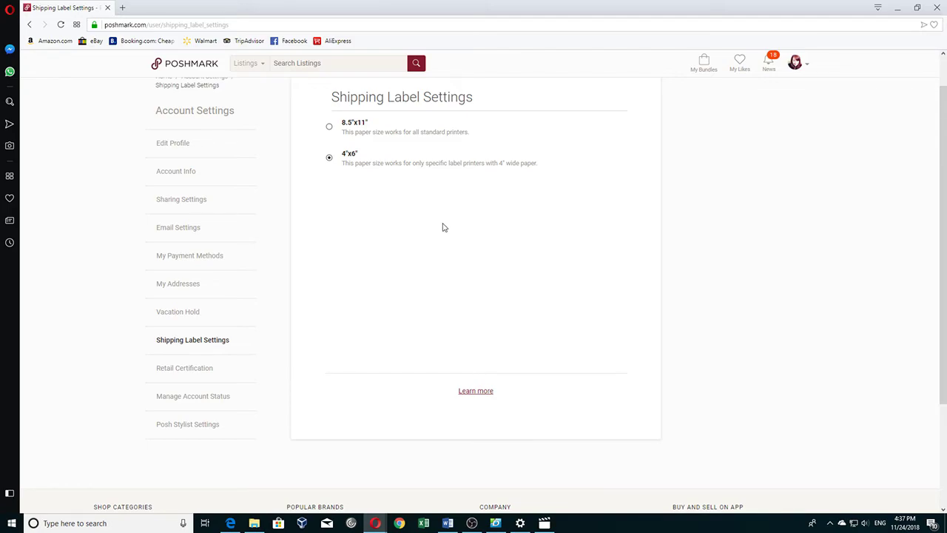
{"action": "mouse_move", "coordinate": [807, 74]}
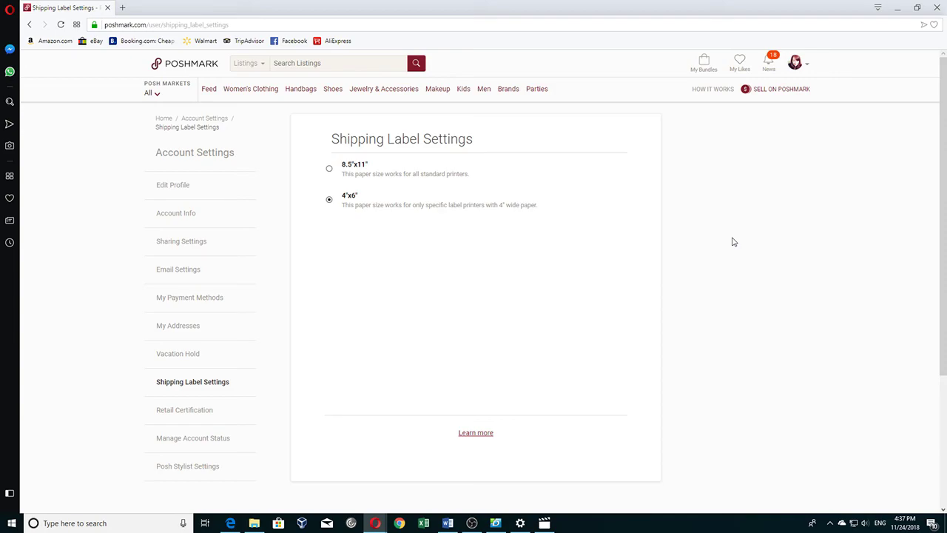
{"action": "mouse_move", "coordinate": [729, 210]}
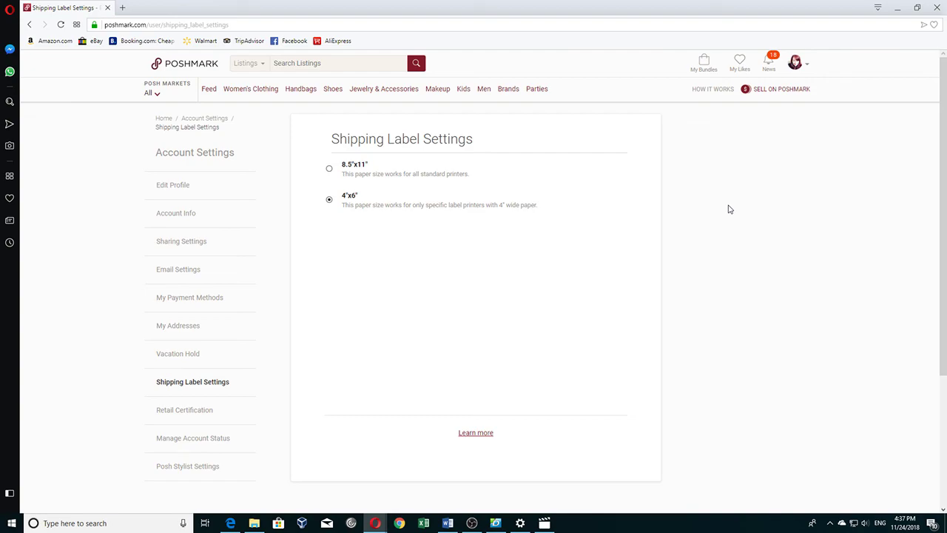
{"action": "mouse_move", "coordinate": [750, 185]}
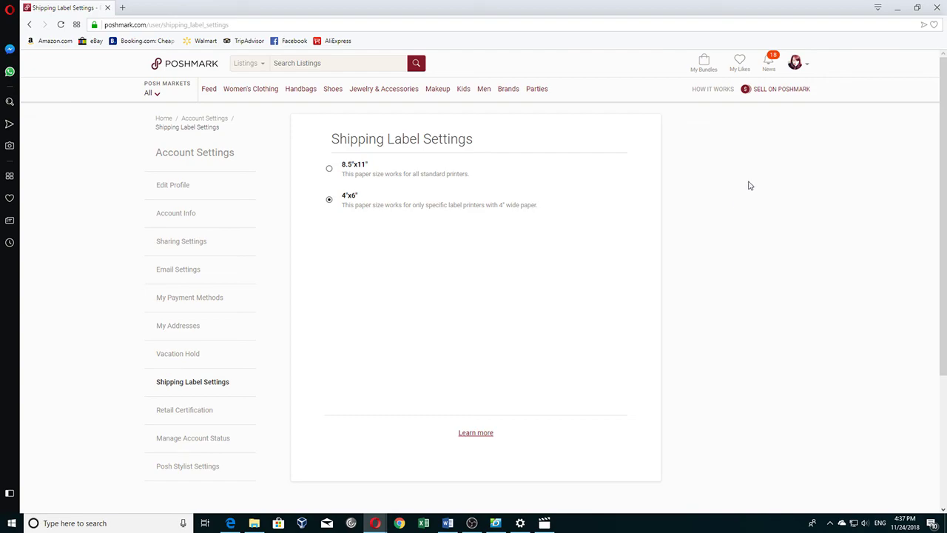
{"action": "mouse_move", "coordinate": [743, 228]}
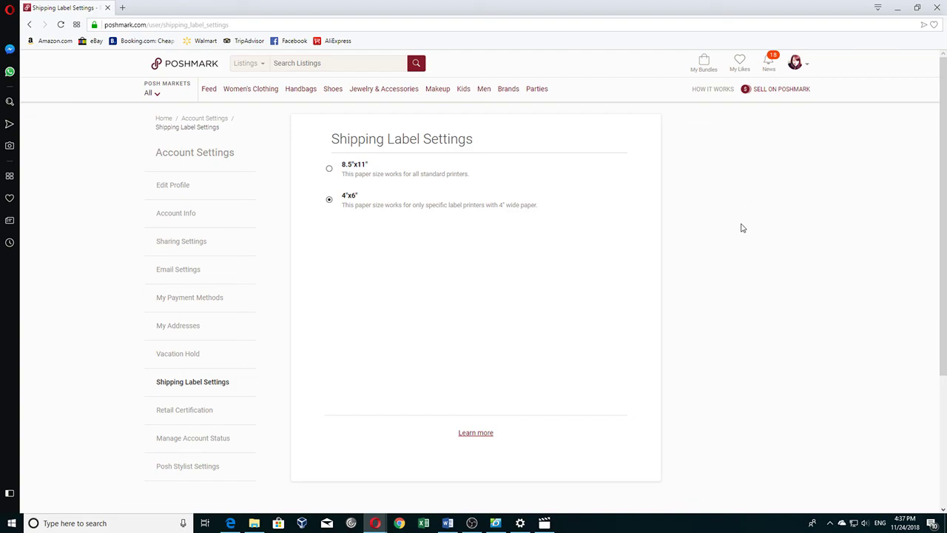